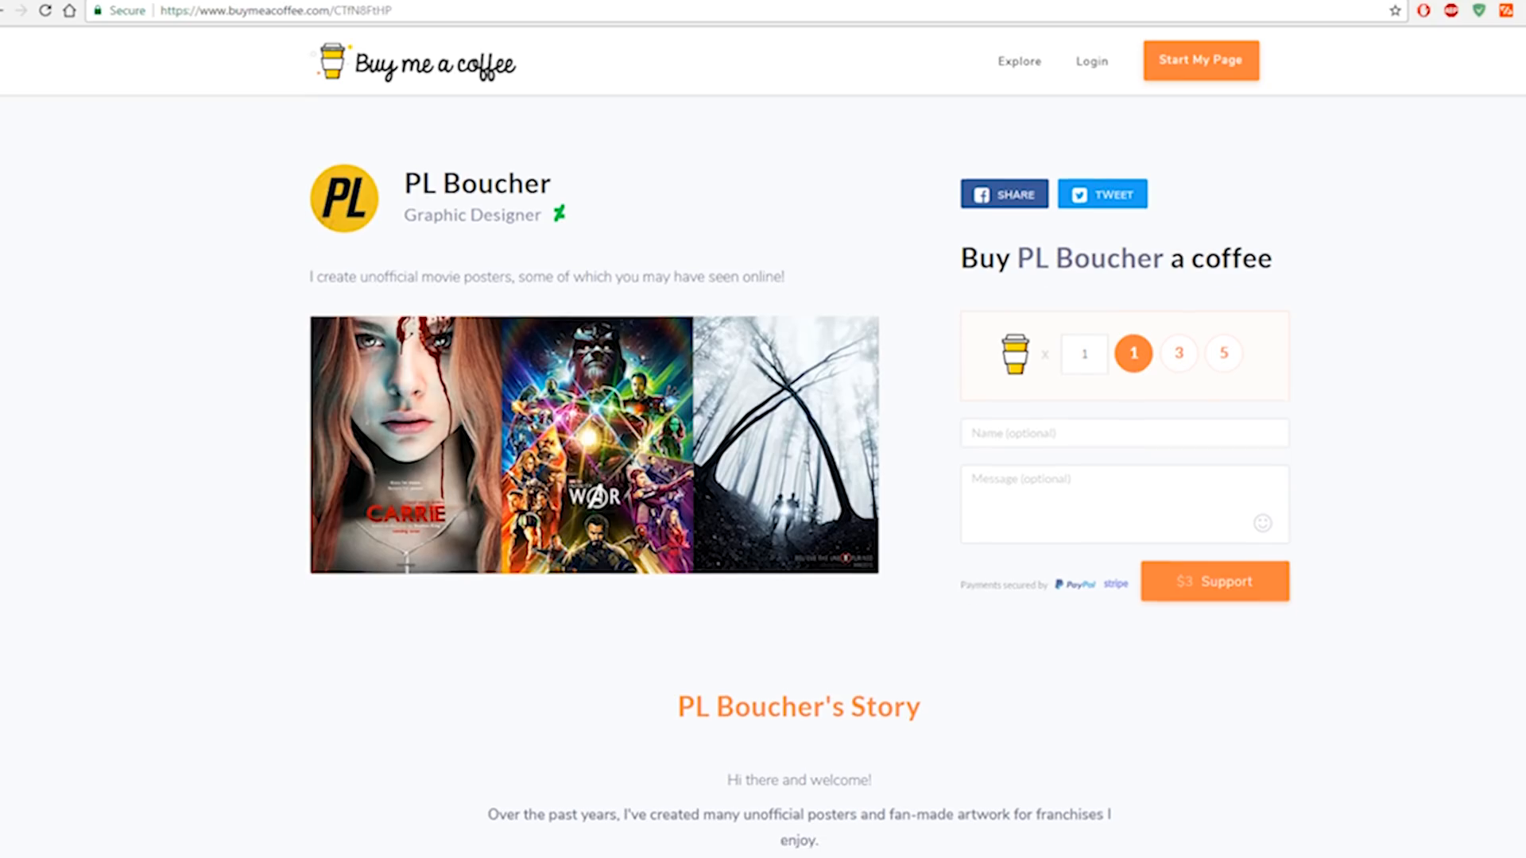
- Scroll through the Medium draft showing the Buy me a coffee image, then go to Buy Me a Coffee
{"action": "scroll", "scroll_direction": "down", "scroll_amount": 3}
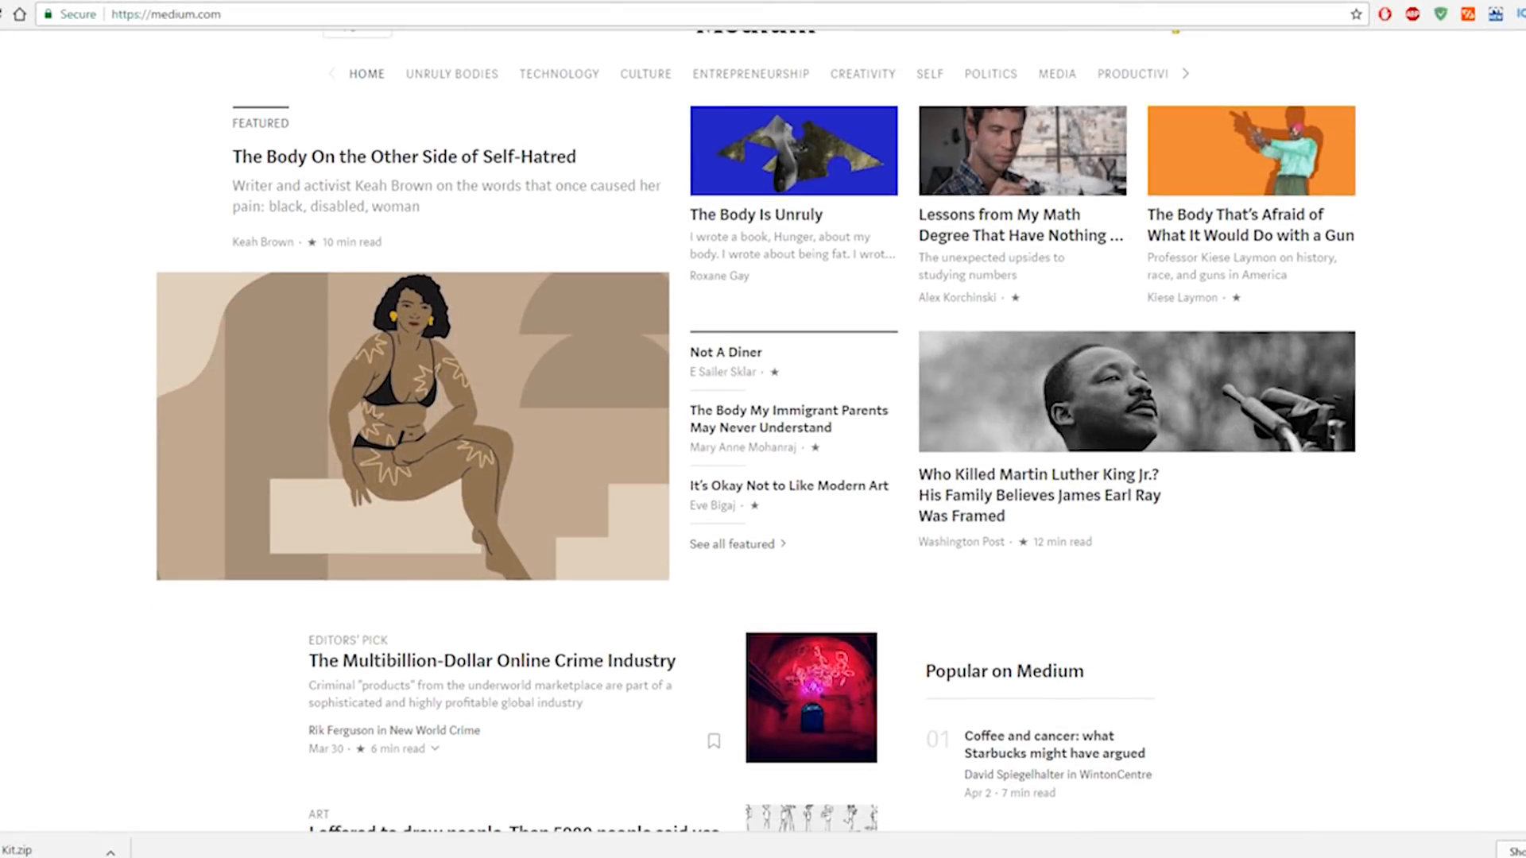
{"action": "scroll", "scroll_direction": "down", "scroll_amount": 3}
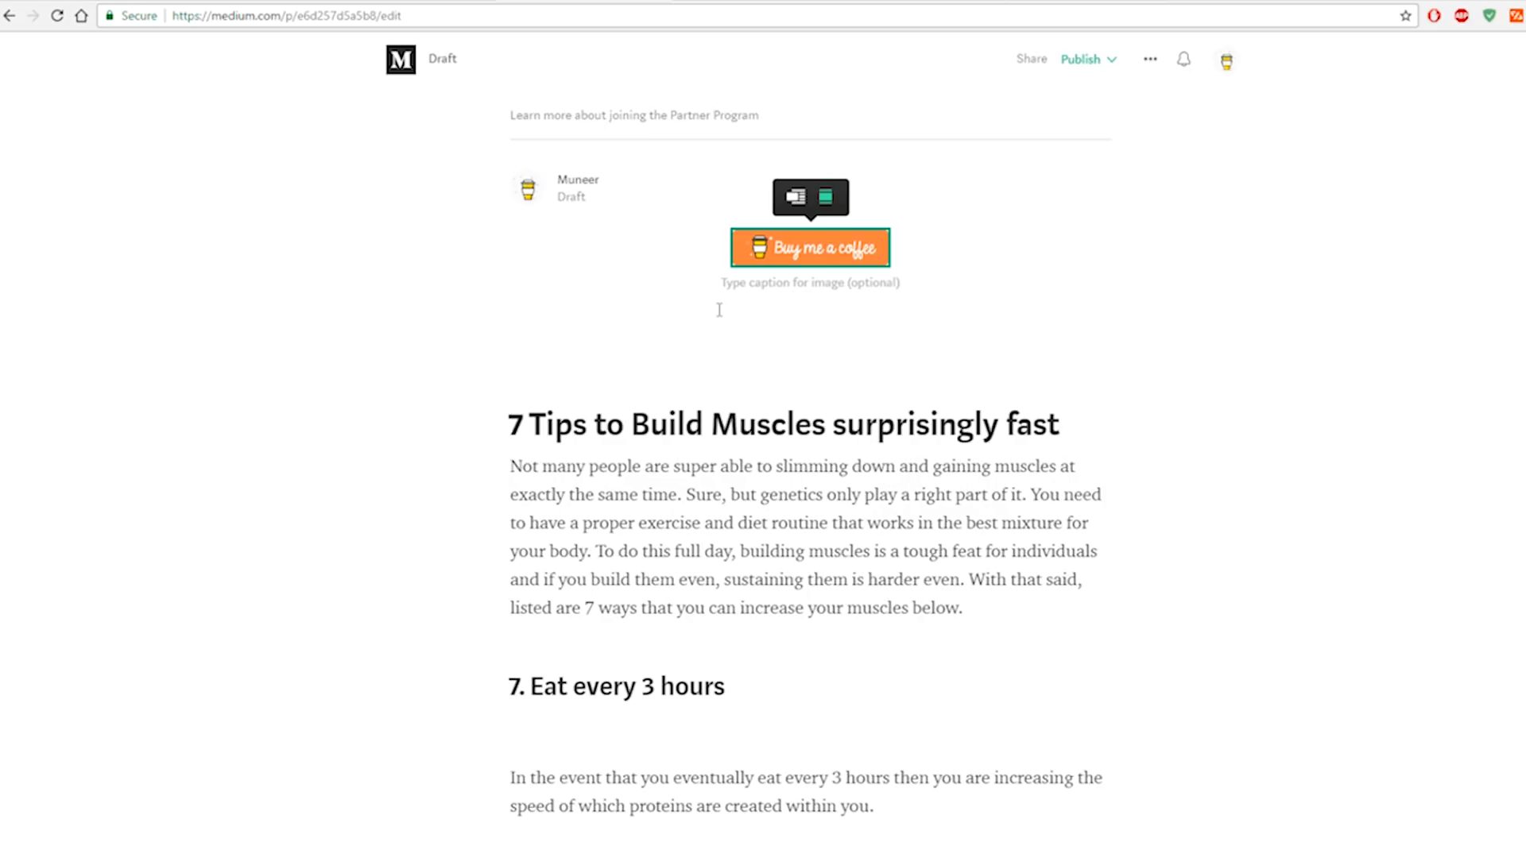
{"action": "left_click", "coordinate": [810, 247]}
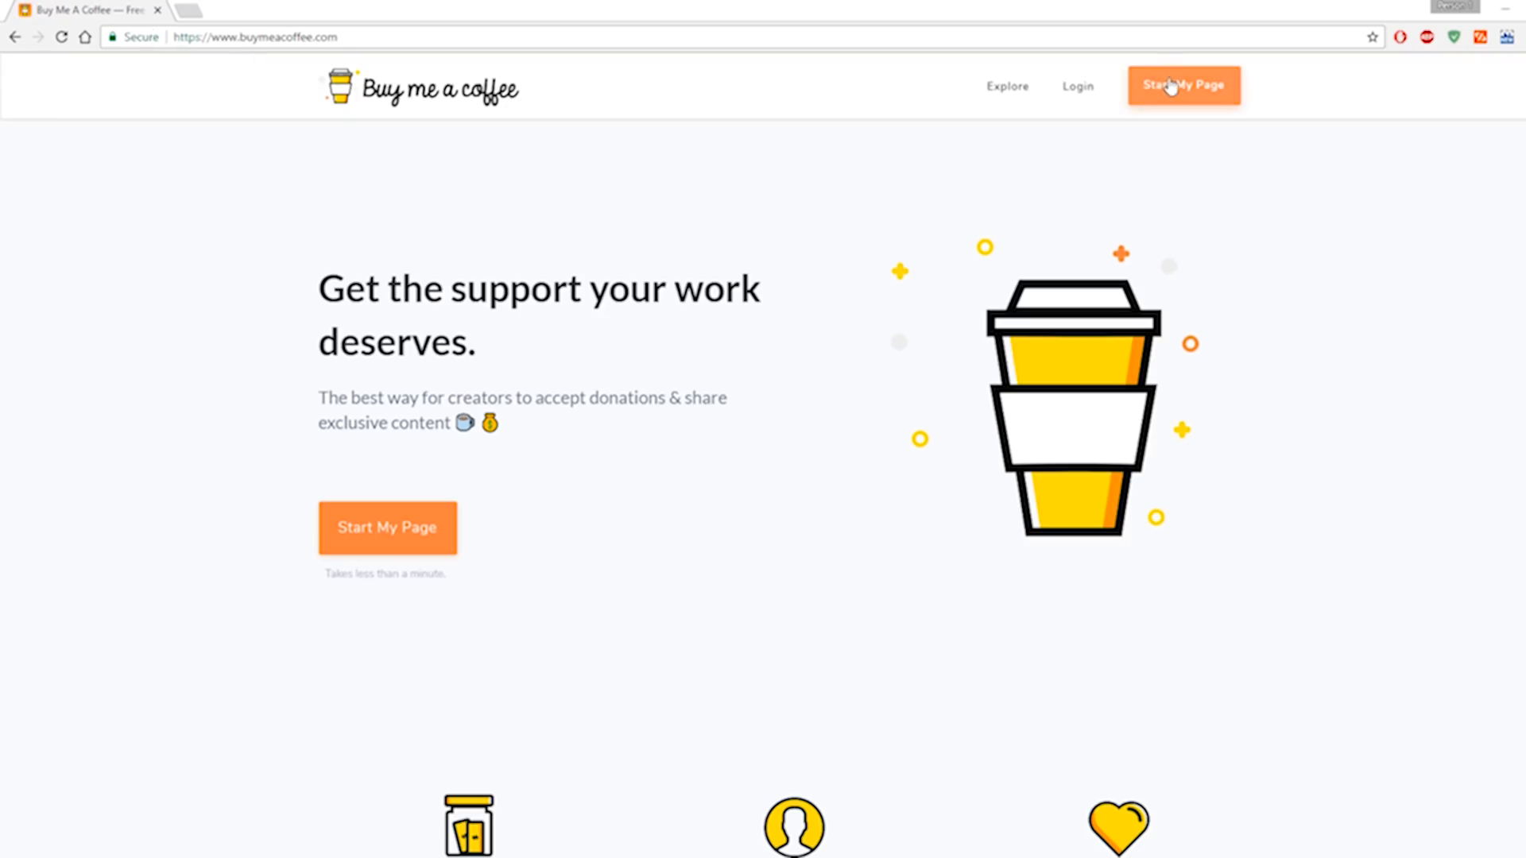
- Sign in to the existing Buy Me a Coffee account to reach the $640 earnings dashboard
{"action": "left_click", "coordinate": [1183, 86]}
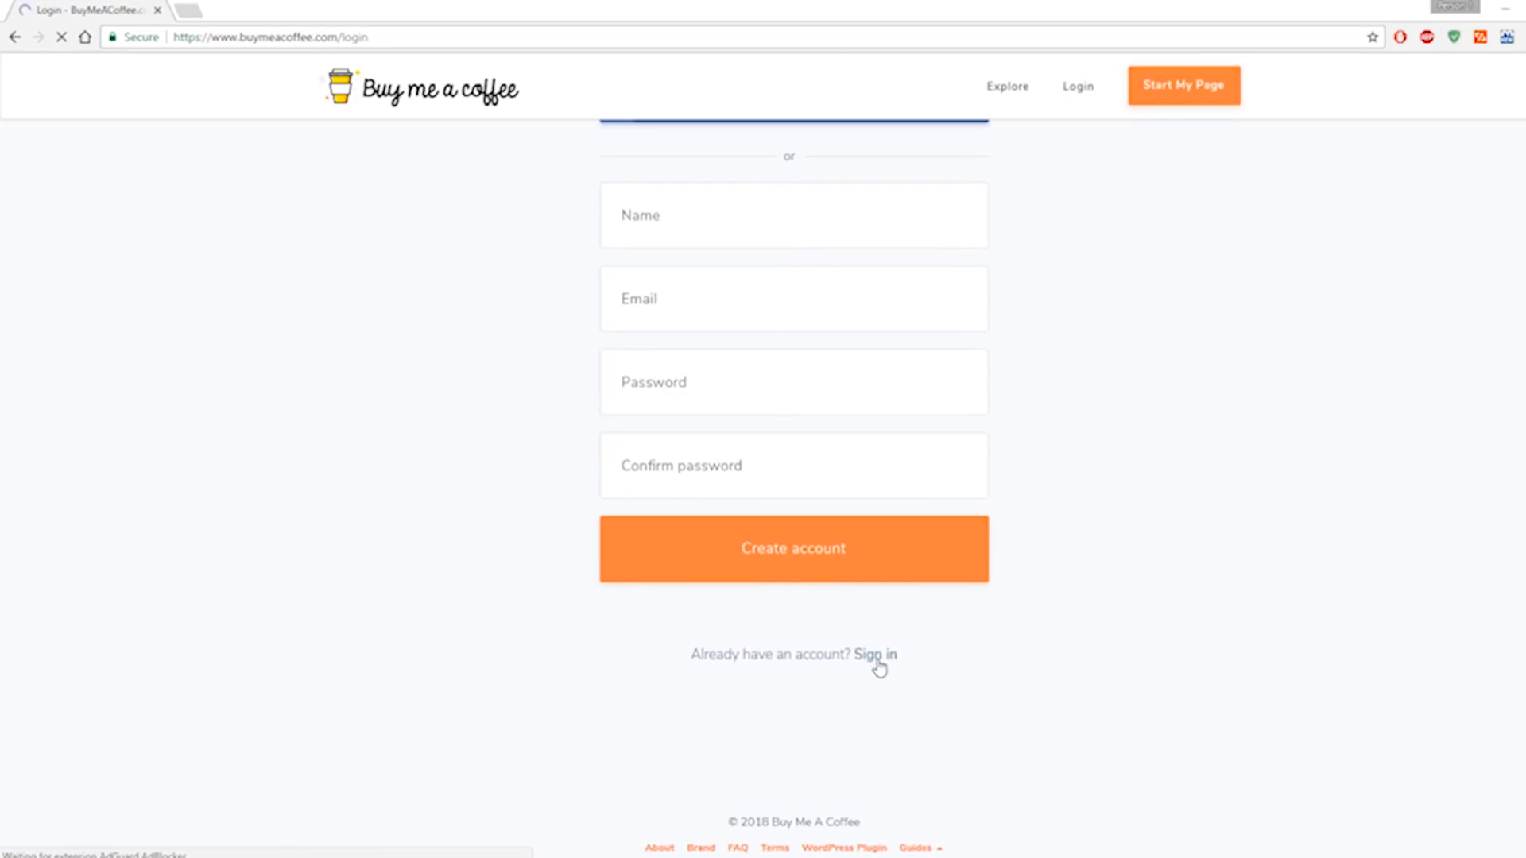
{"action": "left_click", "coordinate": [873, 655]}
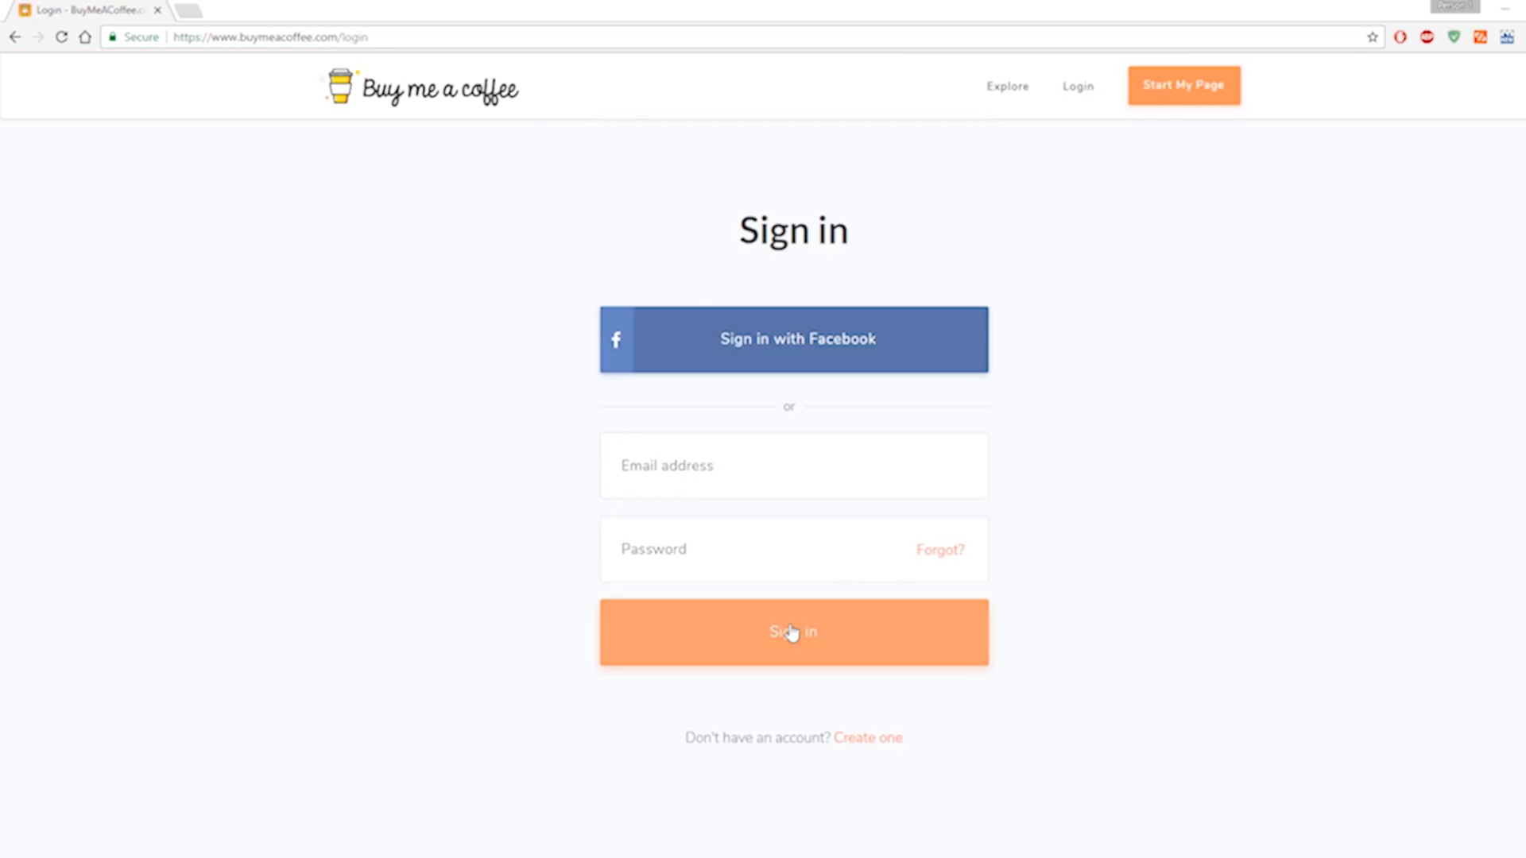
{"action": "left_click", "coordinate": [792, 632]}
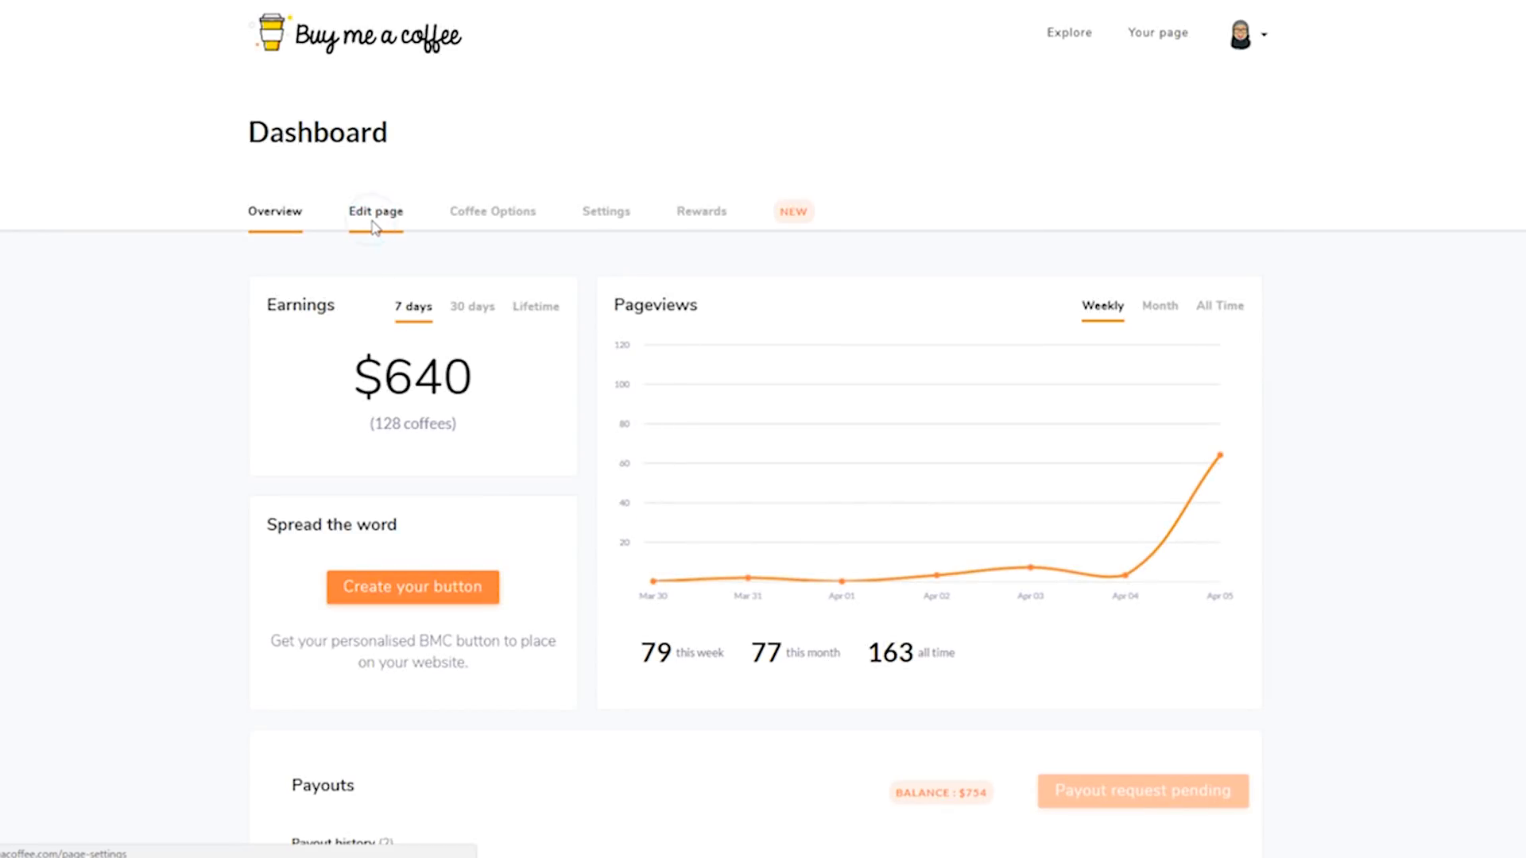
- Open the Edit page settings for the creator profile
{"action": "left_click", "coordinate": [374, 211]}
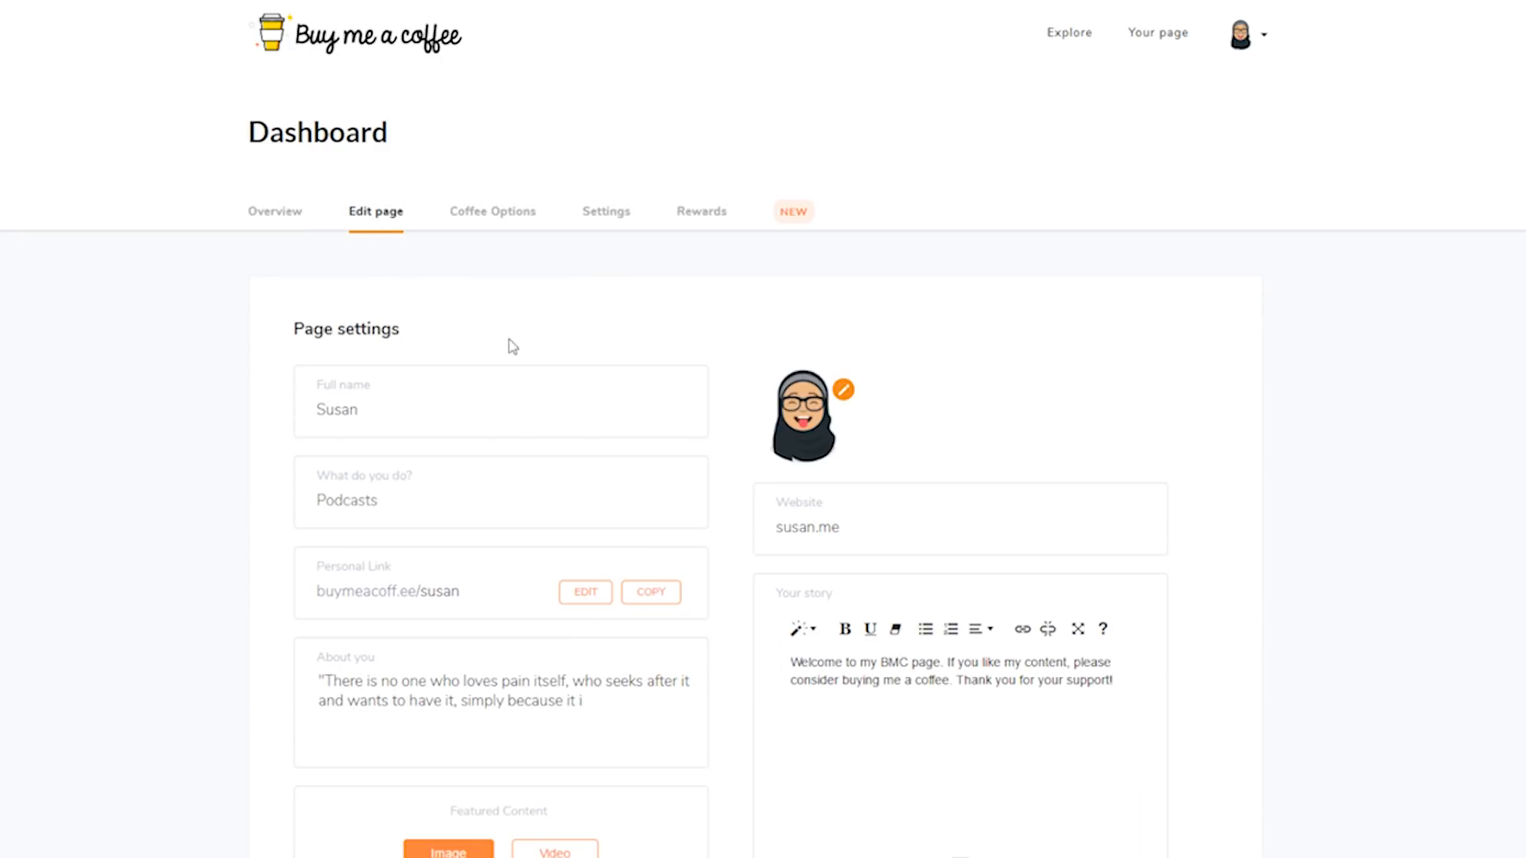
{"action": "mouse_move", "coordinate": [533, 600]}
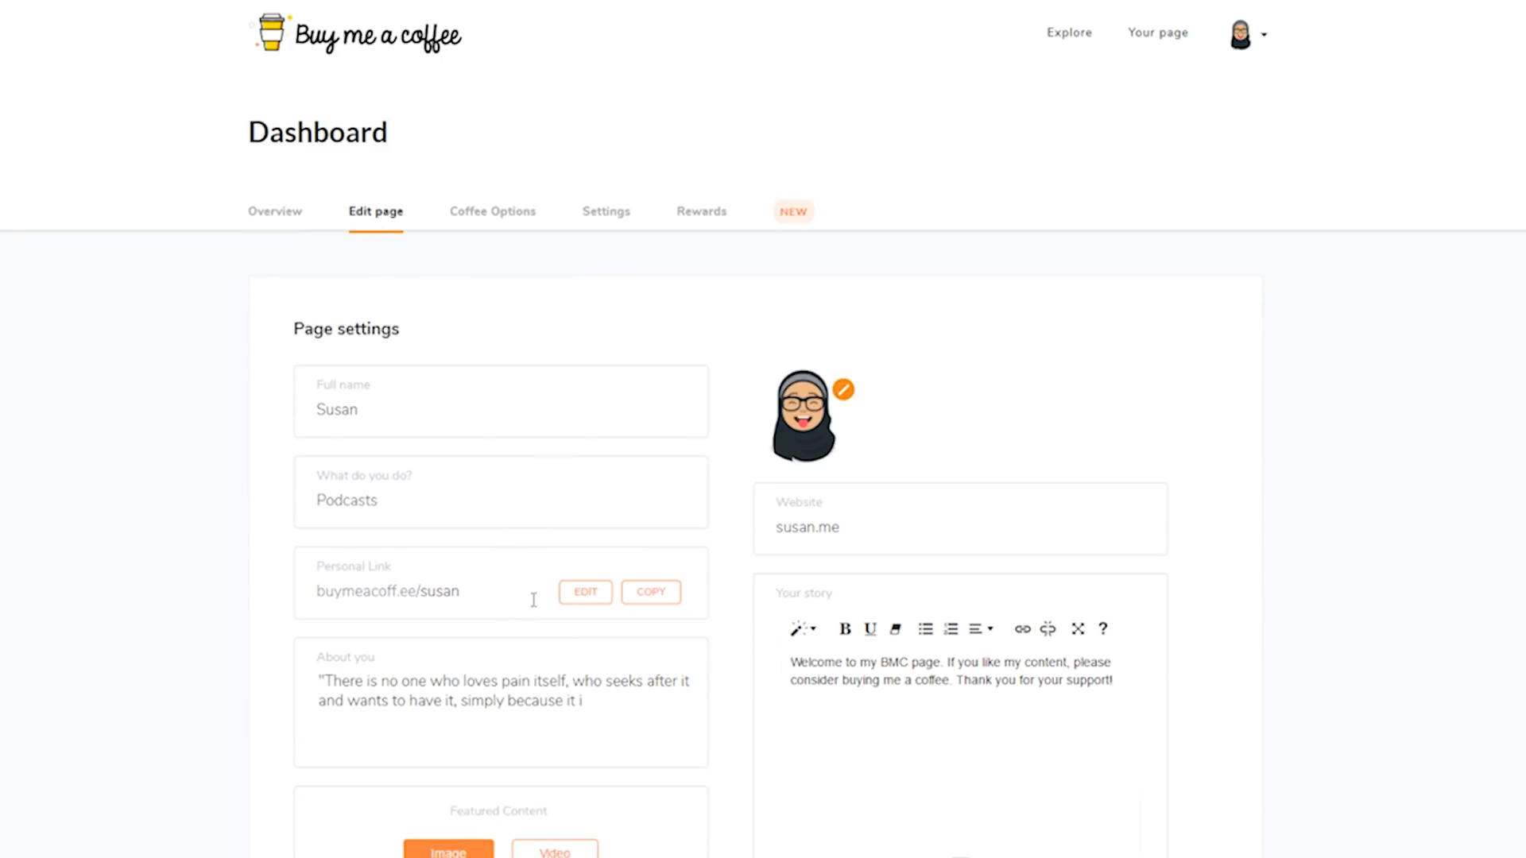
{"action": "left_click", "coordinate": [650, 591]}
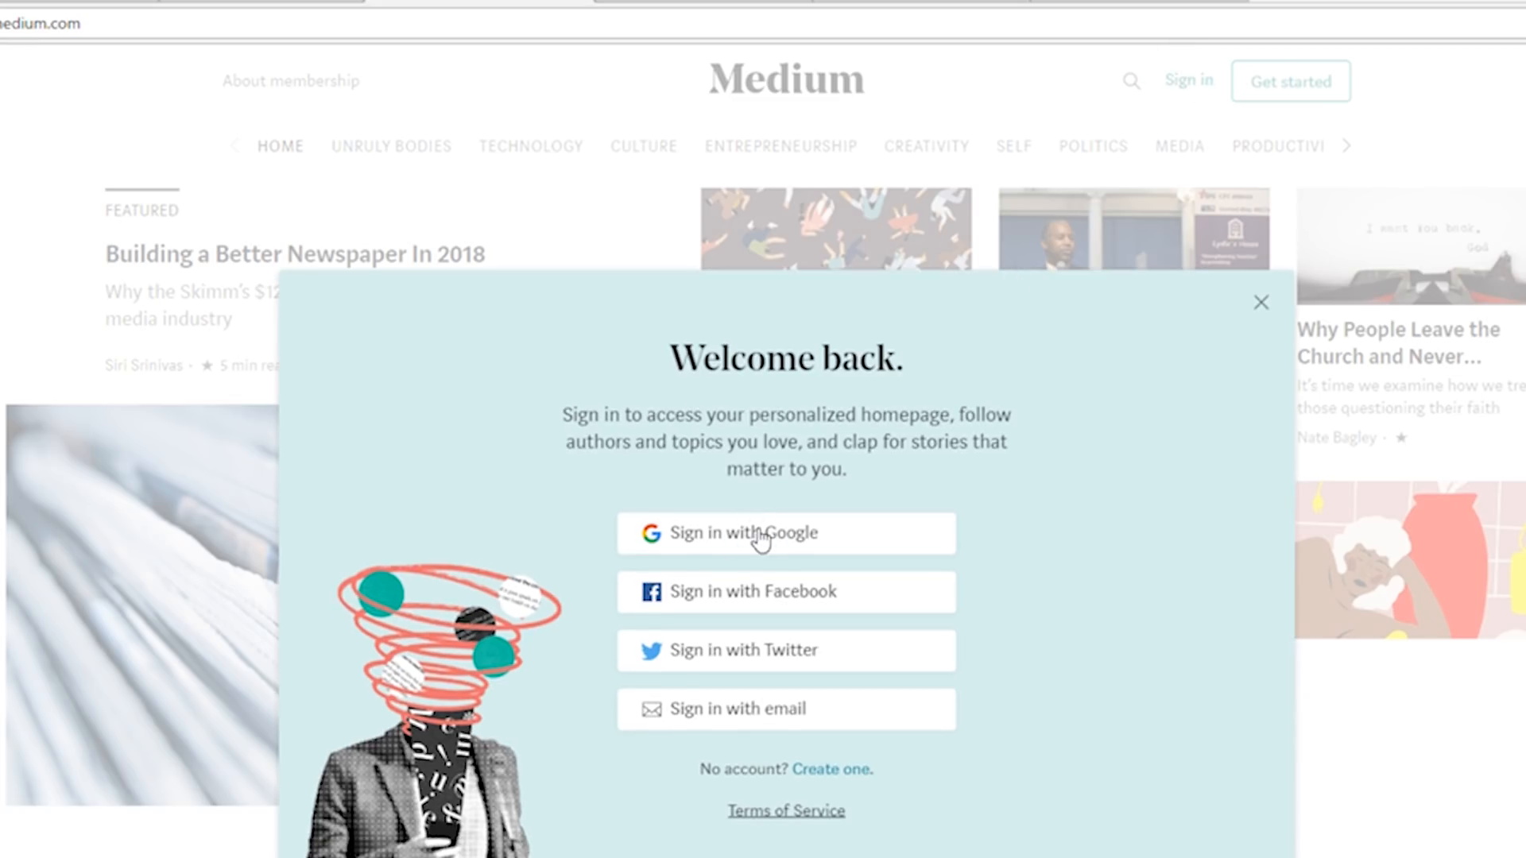
- Sign in to Medium with Google and open the 7 Tips to Build Muscles draft from Stories
{"action": "left_click", "coordinate": [785, 533]}
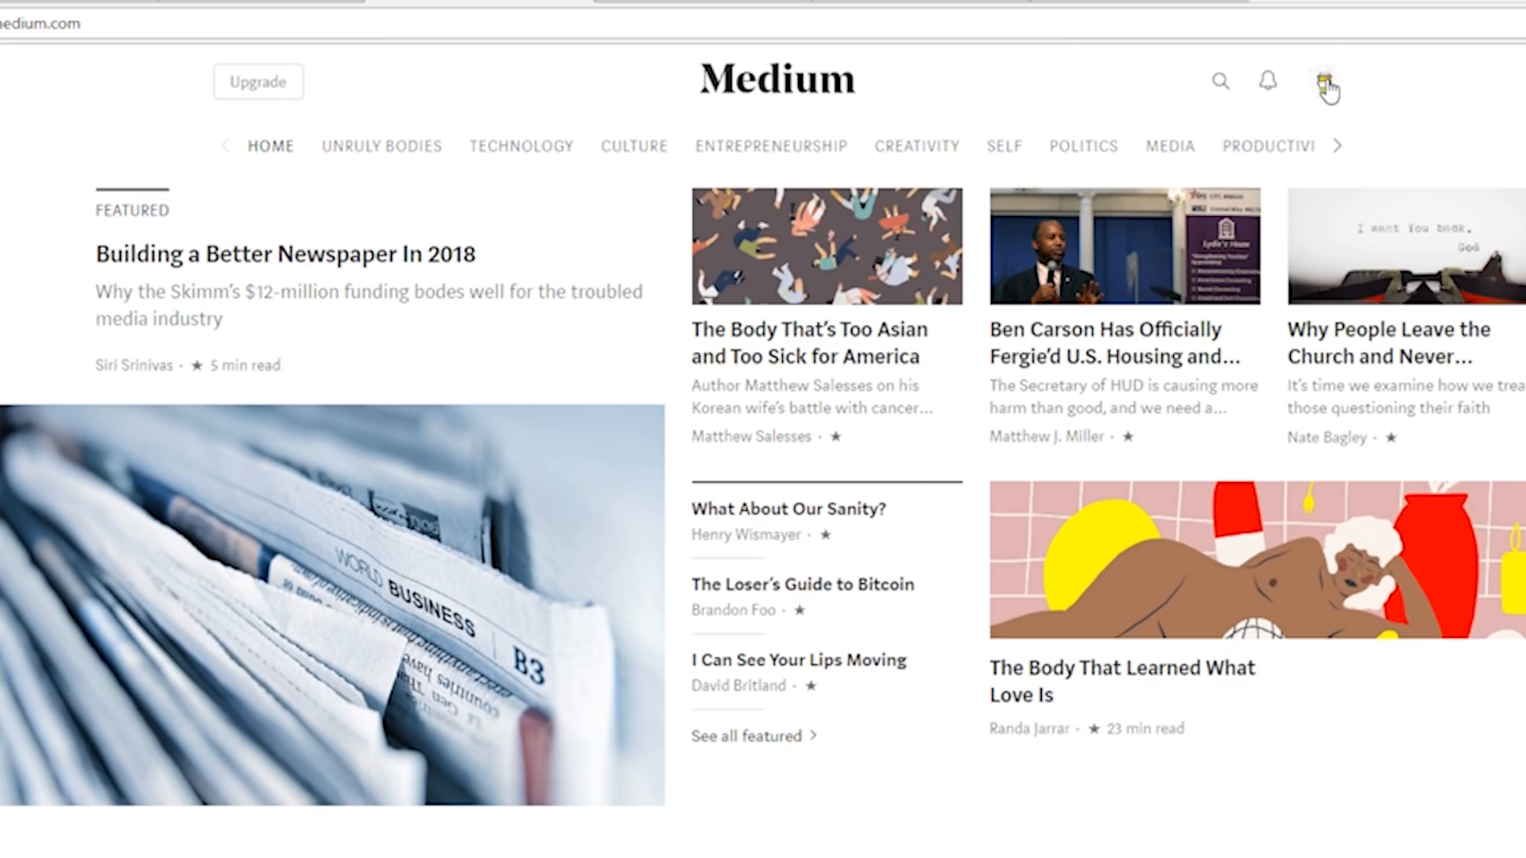
{"action": "left_click", "coordinate": [1325, 81]}
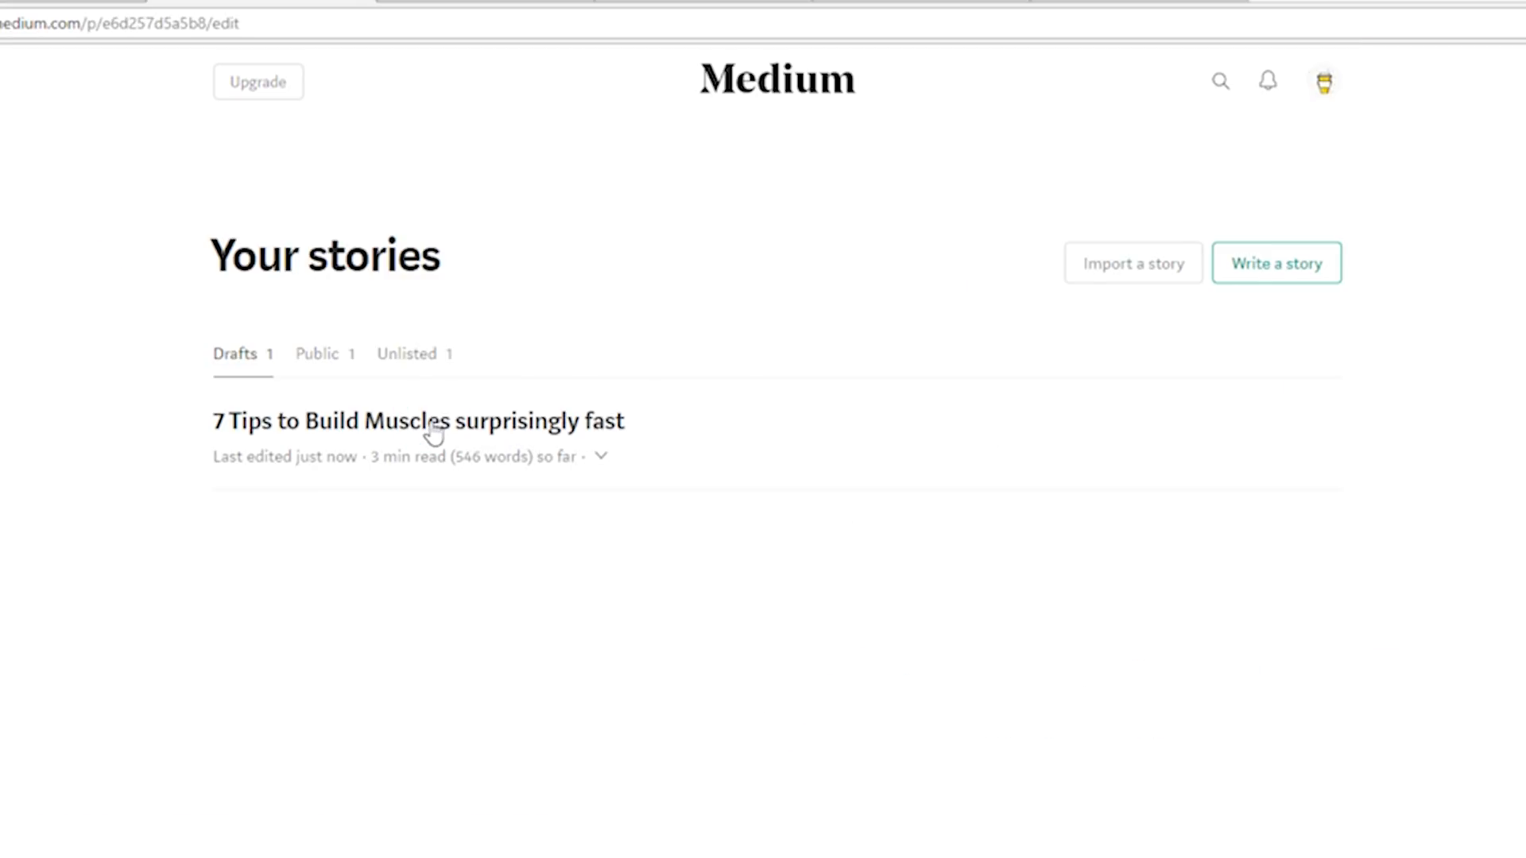
{"action": "left_click", "coordinate": [416, 421]}
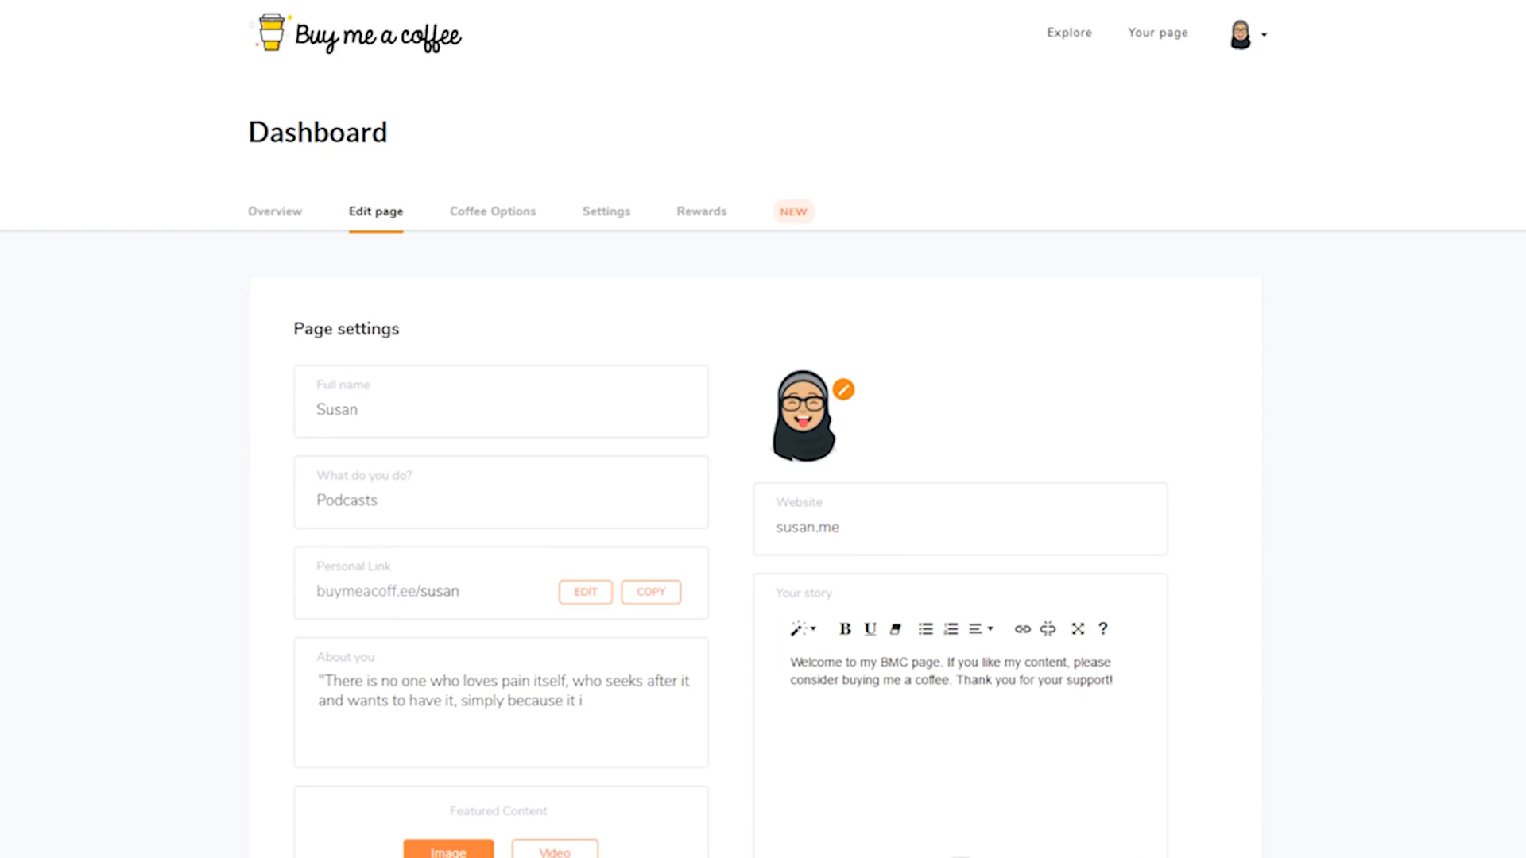
- Reach Buy Me a Coffee's Brand page from the footer and view the Downloads logo kit
{"action": "scroll", "scroll_direction": "down", "scroll_amount": 3}
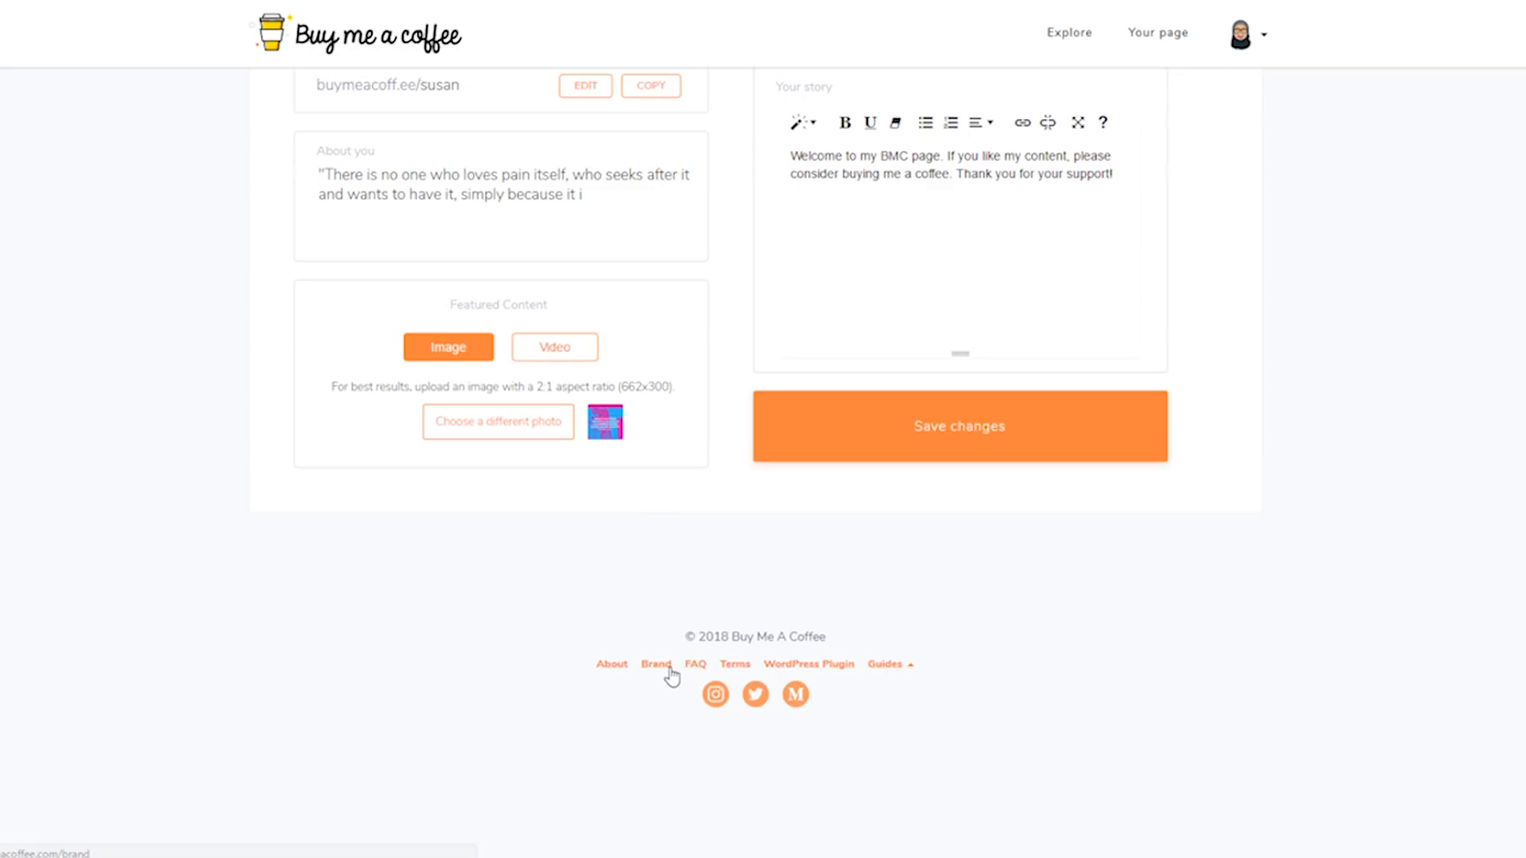
{"action": "left_click", "coordinate": [658, 664]}
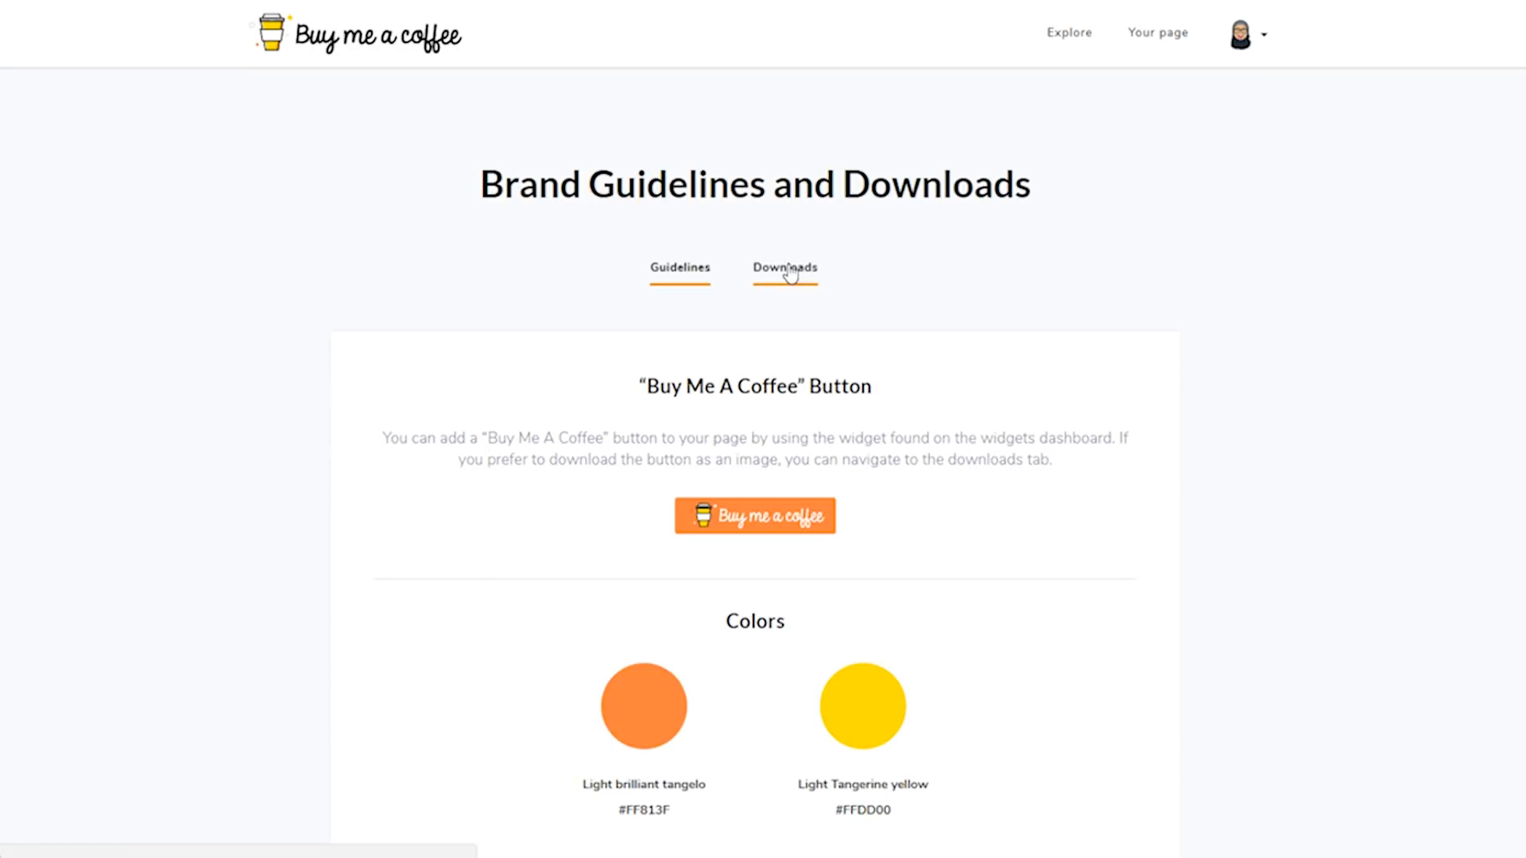
{"action": "left_click", "coordinate": [784, 268]}
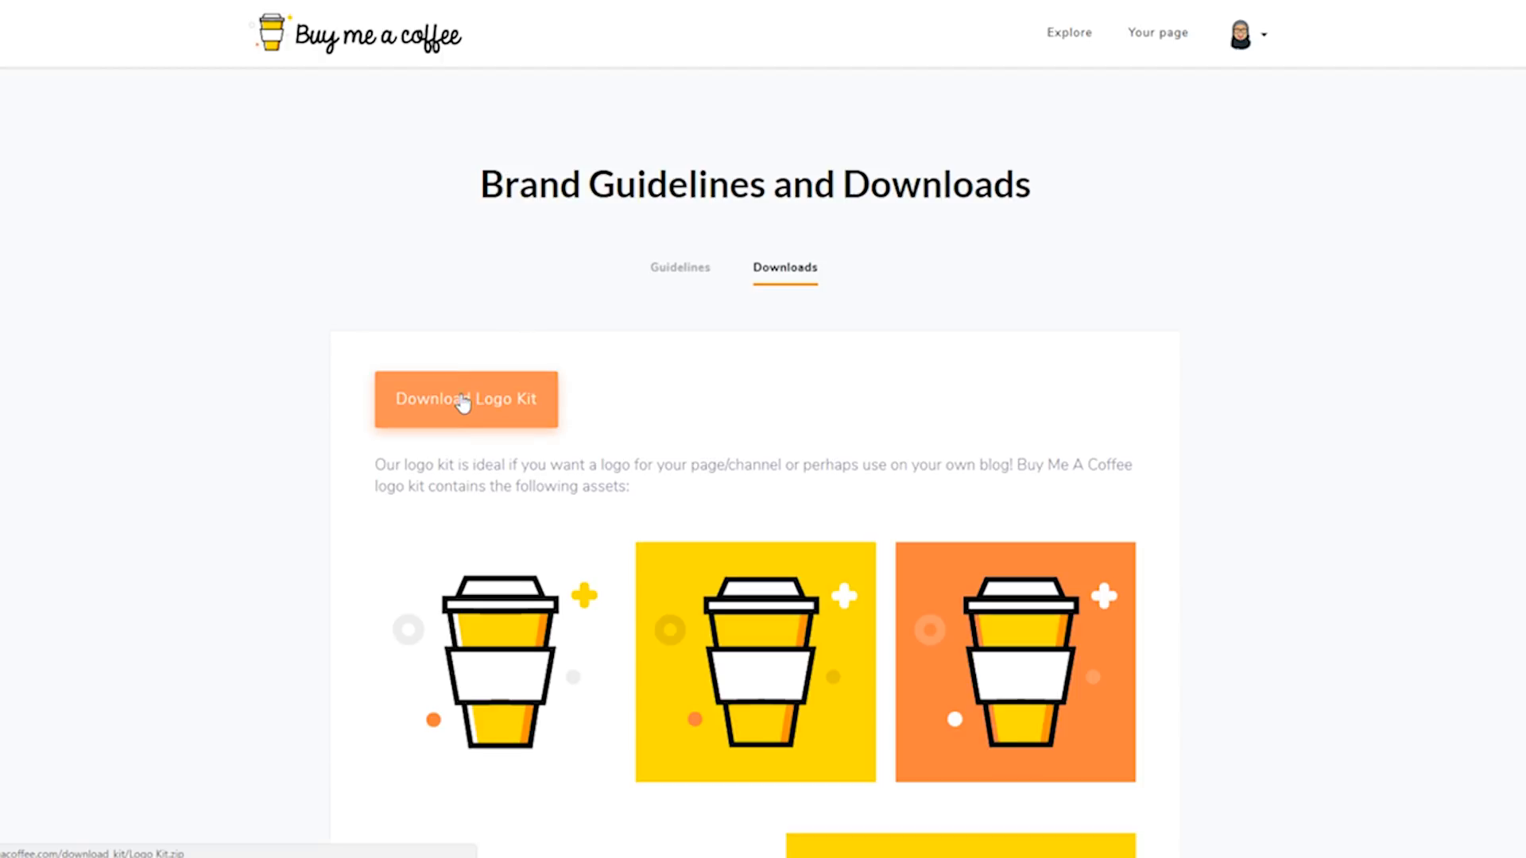
{"action": "scroll", "scroll_direction": "down", "scroll_amount": 3}
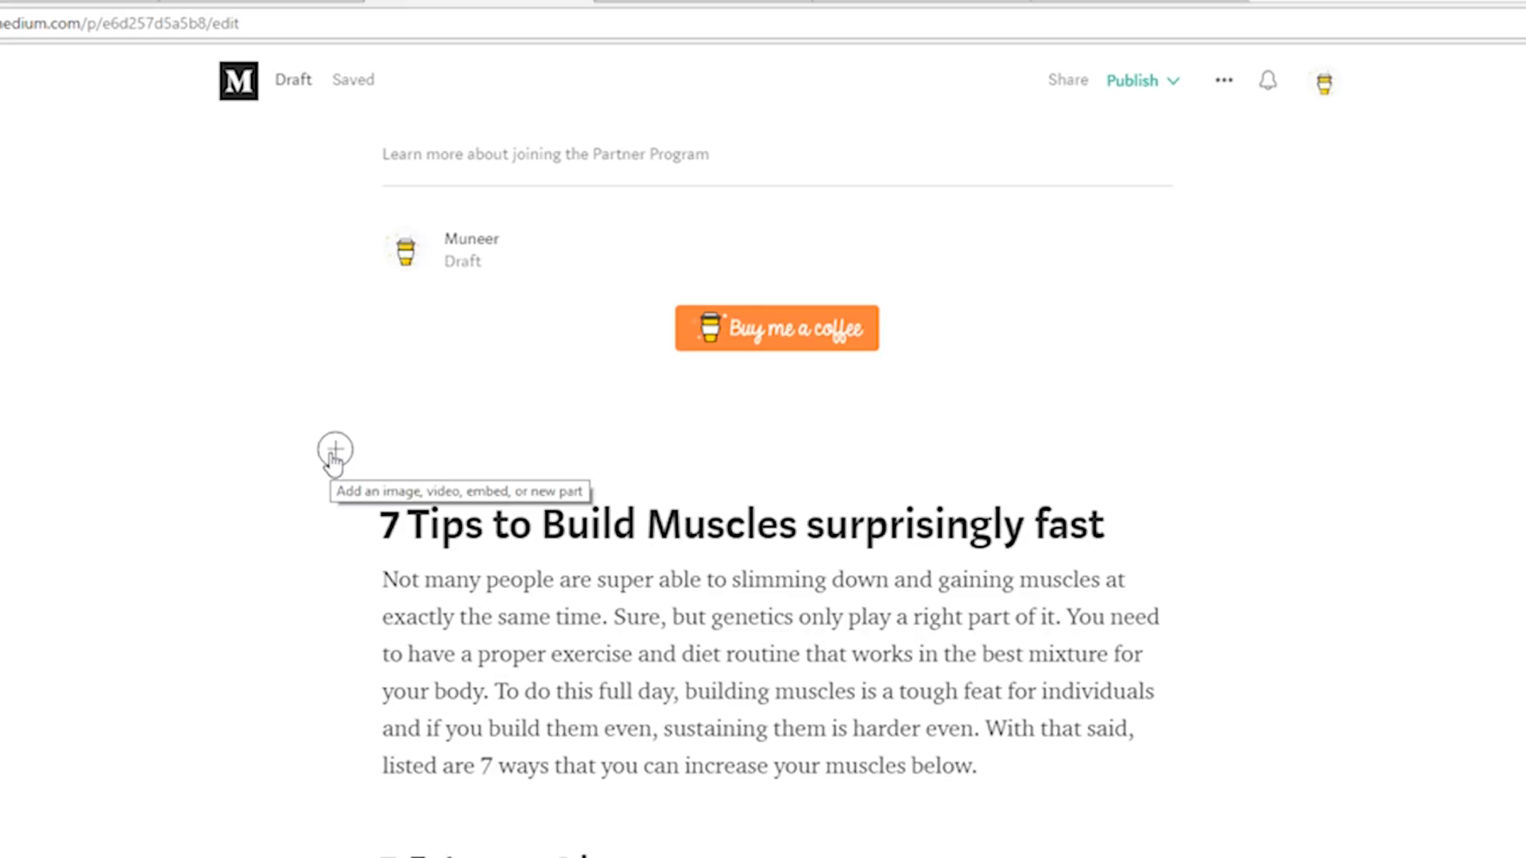
- Open the add-media options above the draft title to insert the coffee button image
{"action": "left_click", "coordinate": [334, 449]}
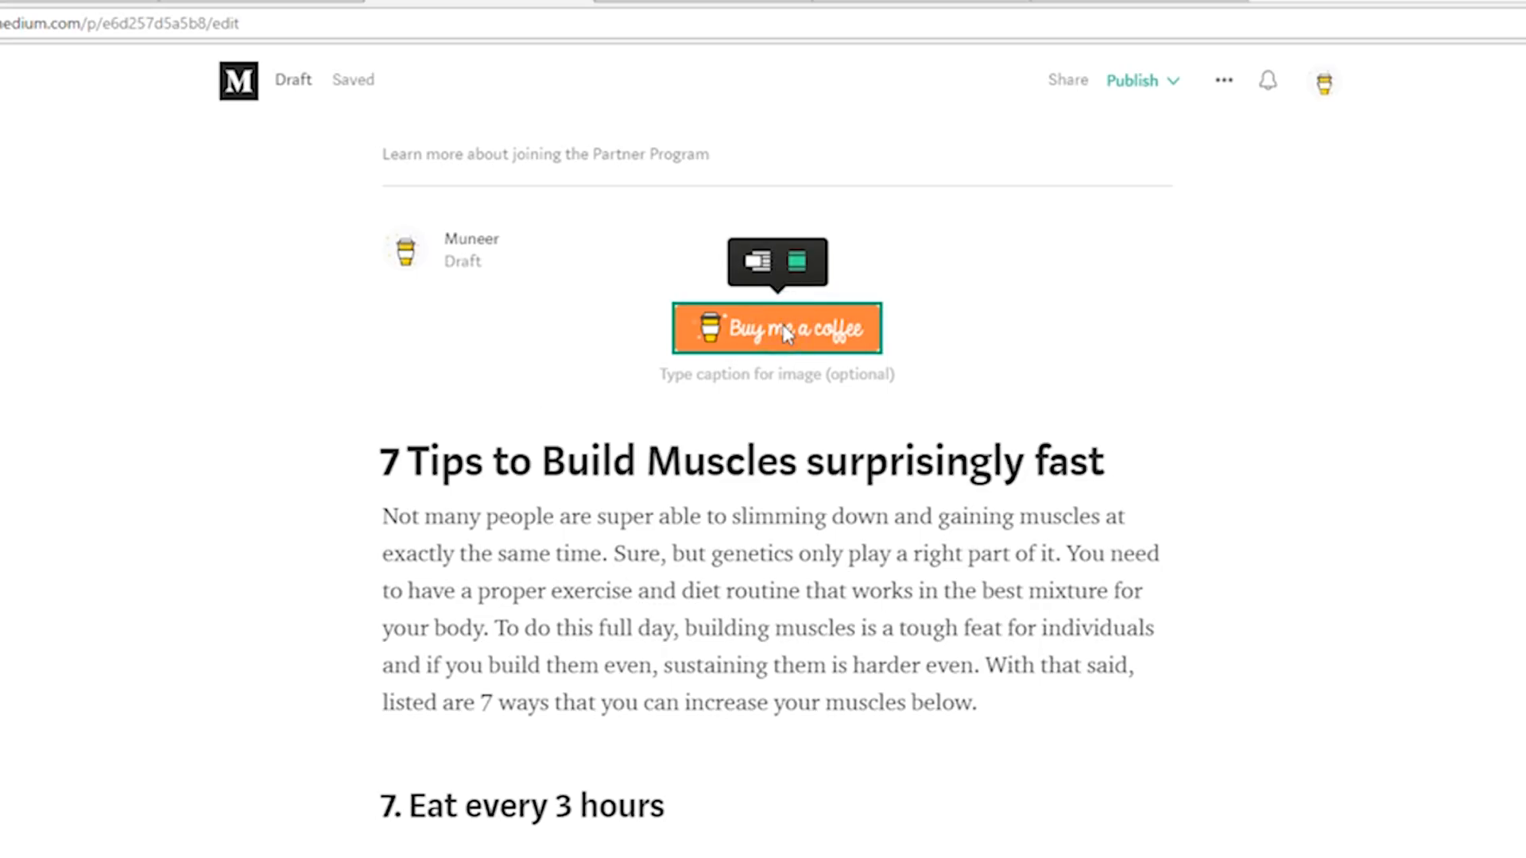
- Link the coffee button image to the buymeacoff.ee/BxOn4C8 address
{"action": "left_click", "coordinate": [801, 261]}
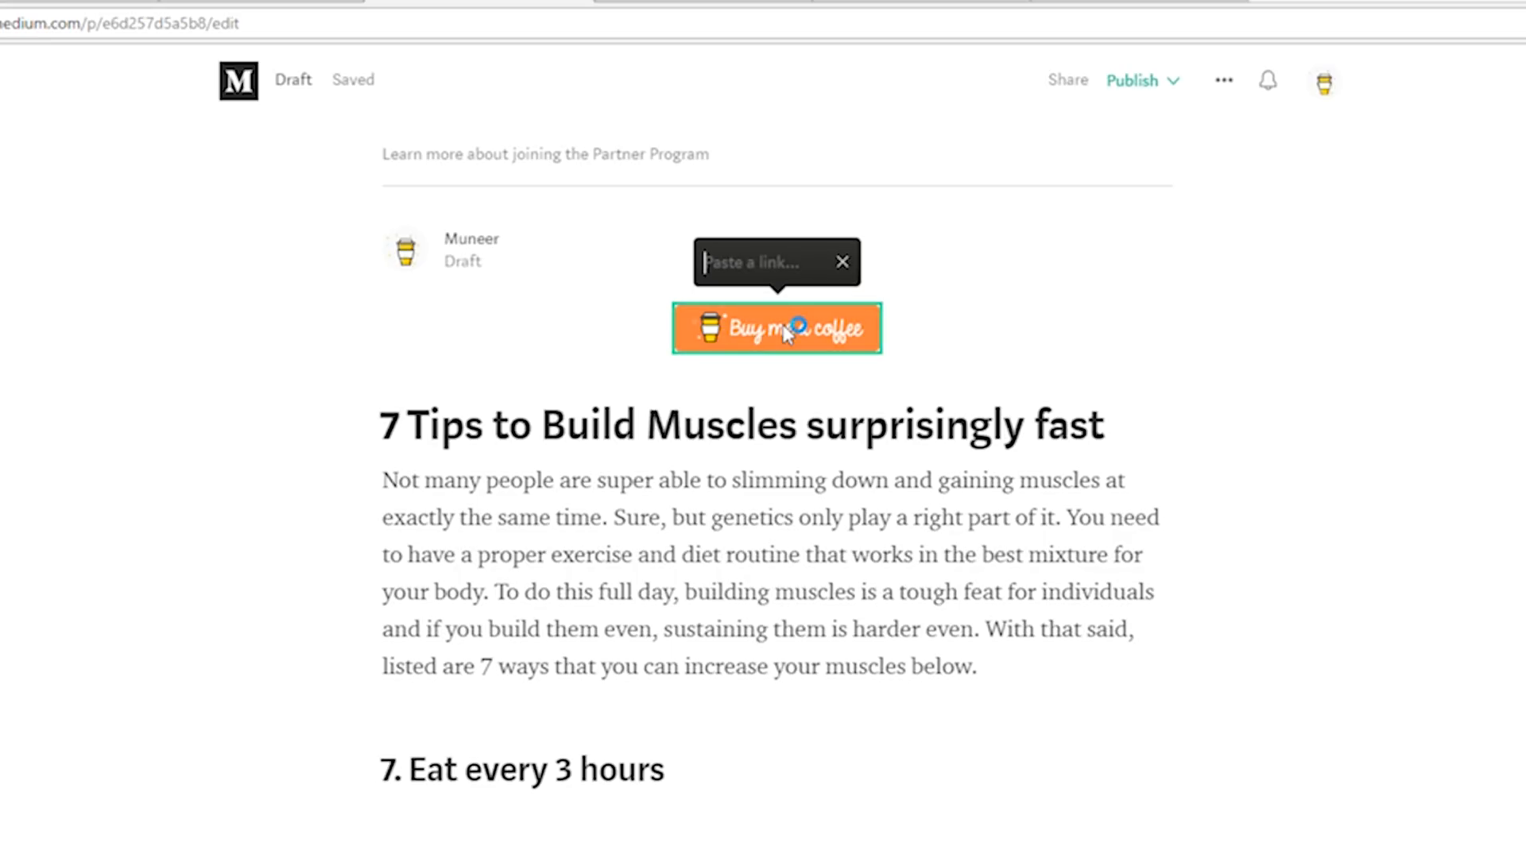
{"action": "type", "text": "off.ee/BxOn4C8"}
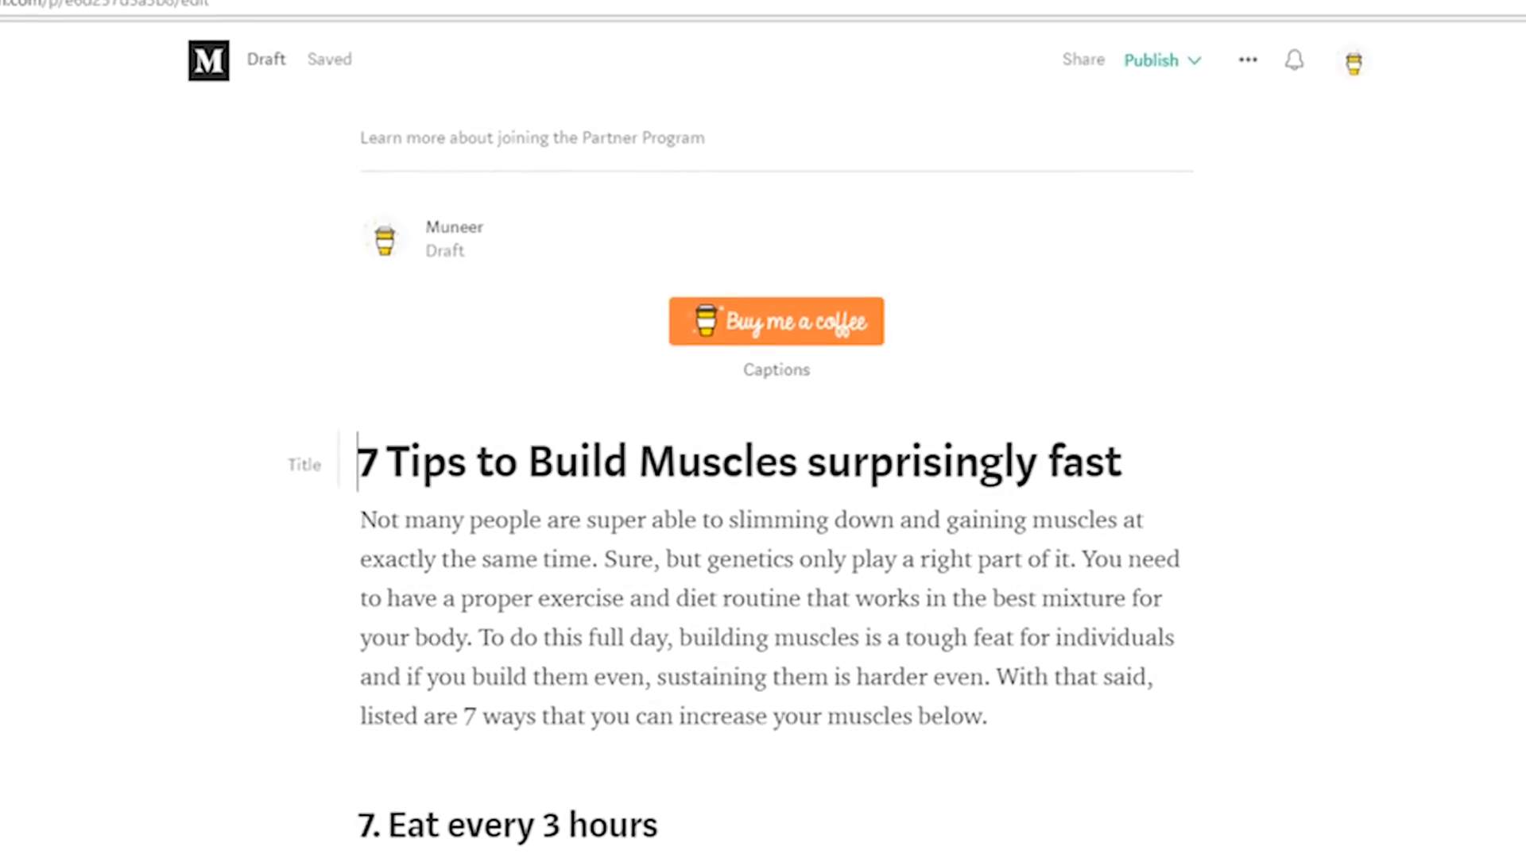
{"action": "scroll", "scroll_direction": "down", "scroll_amount": 3}
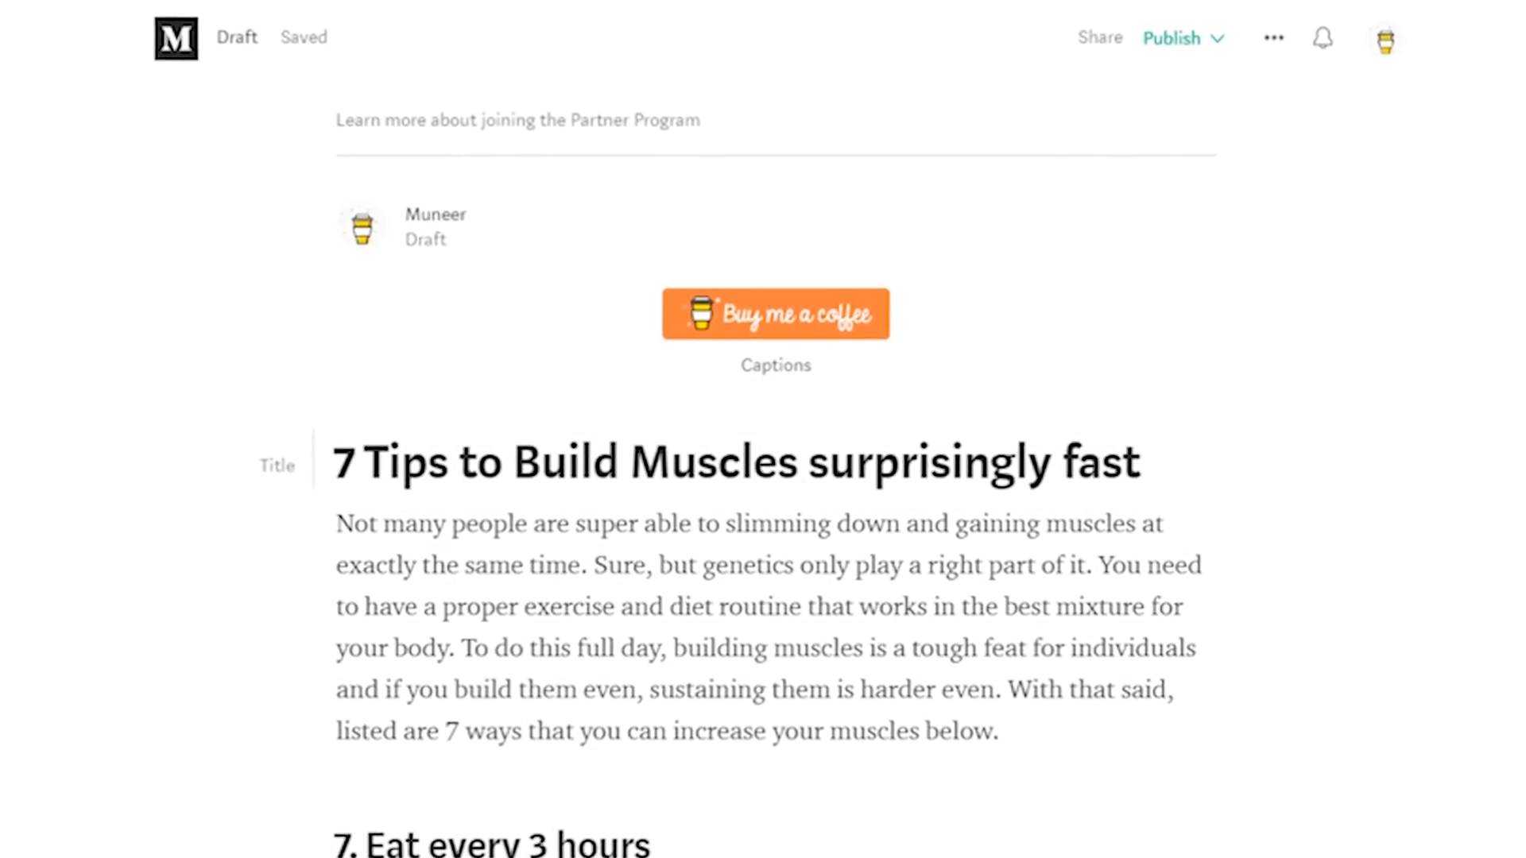